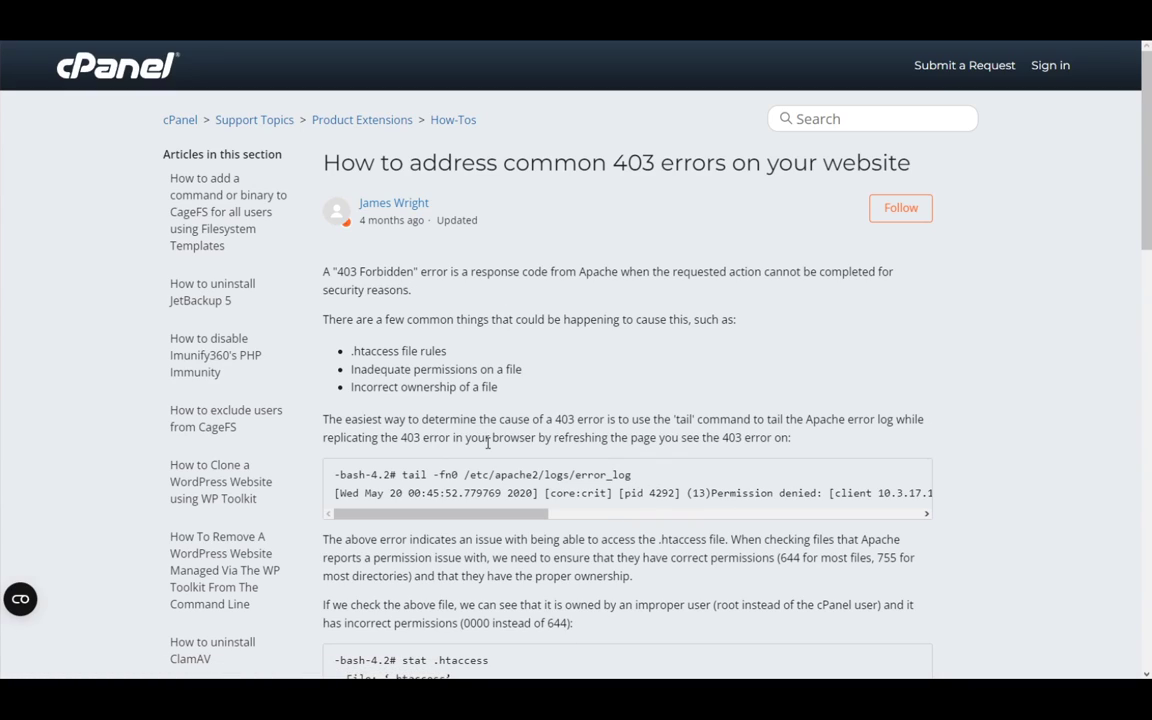
pyautogui.moveTo(560, 294)
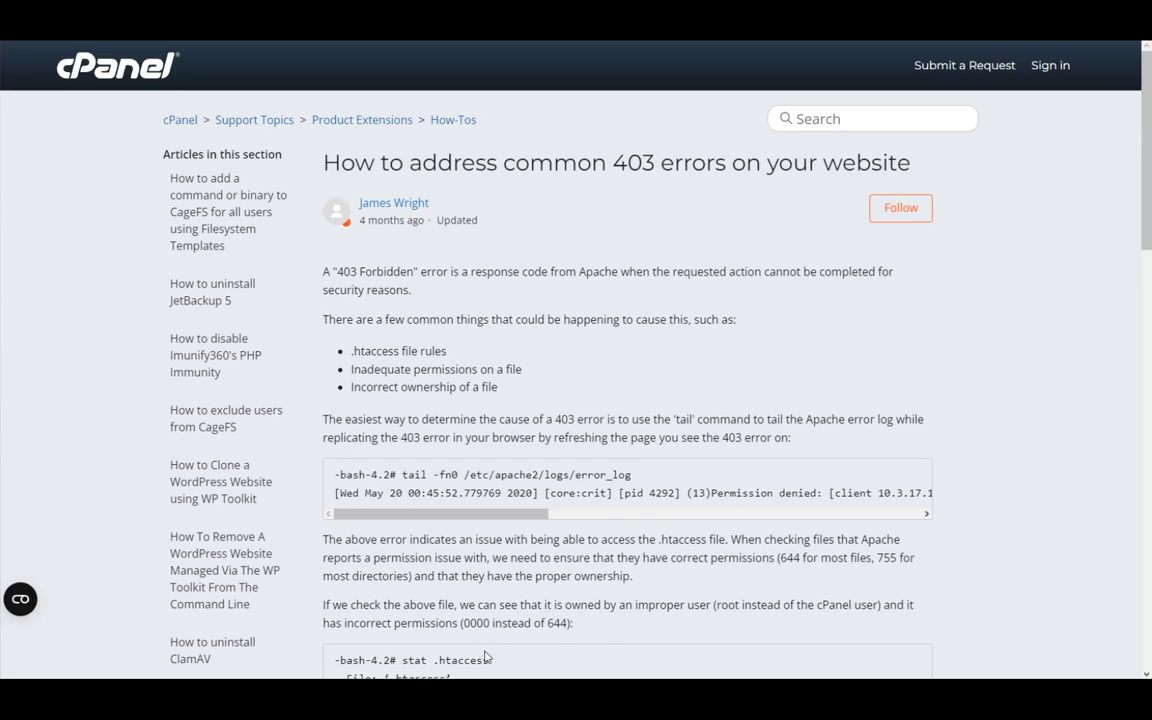
pyautogui.moveTo(450, 444)
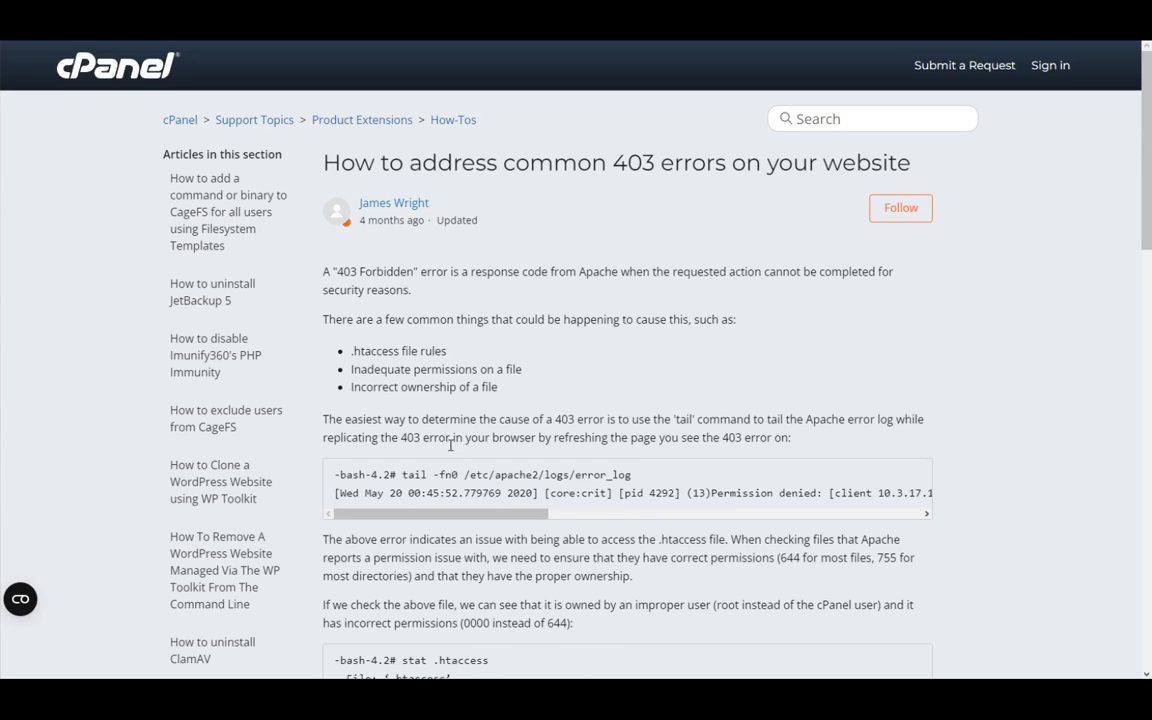
pyautogui.moveTo(630, 364)
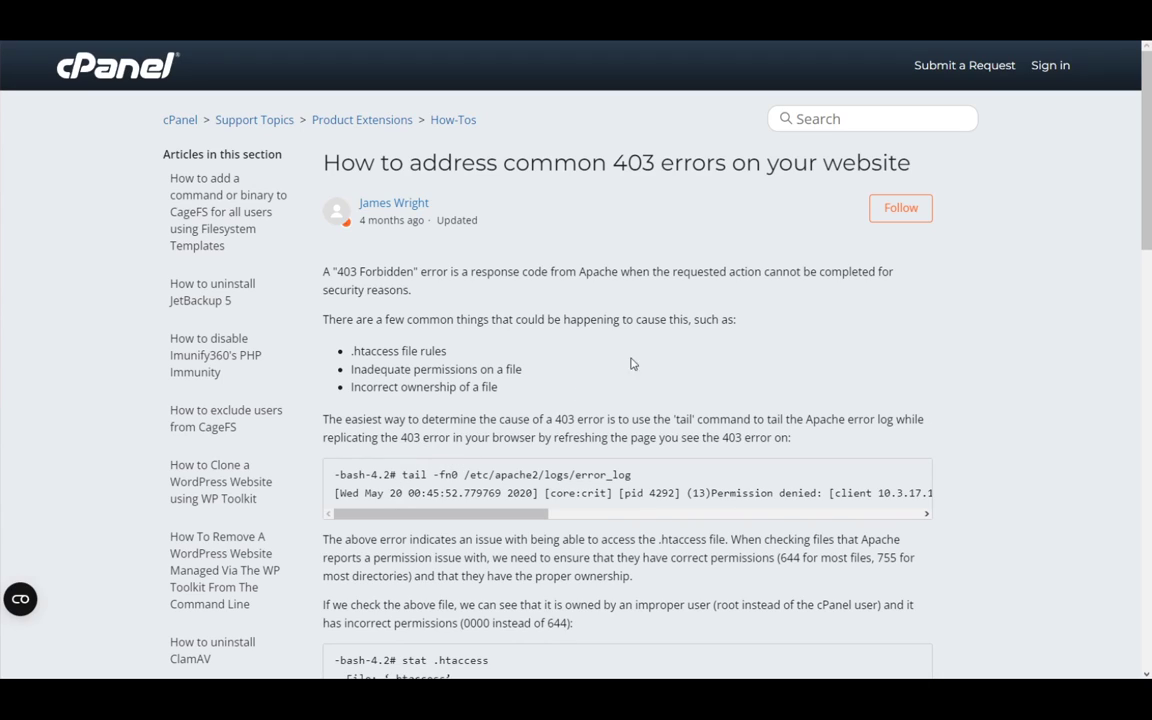
# Read the 403 Forbidden causes list, marking the inadequate-permissions cause.
pyautogui.doubleClick(376, 272)
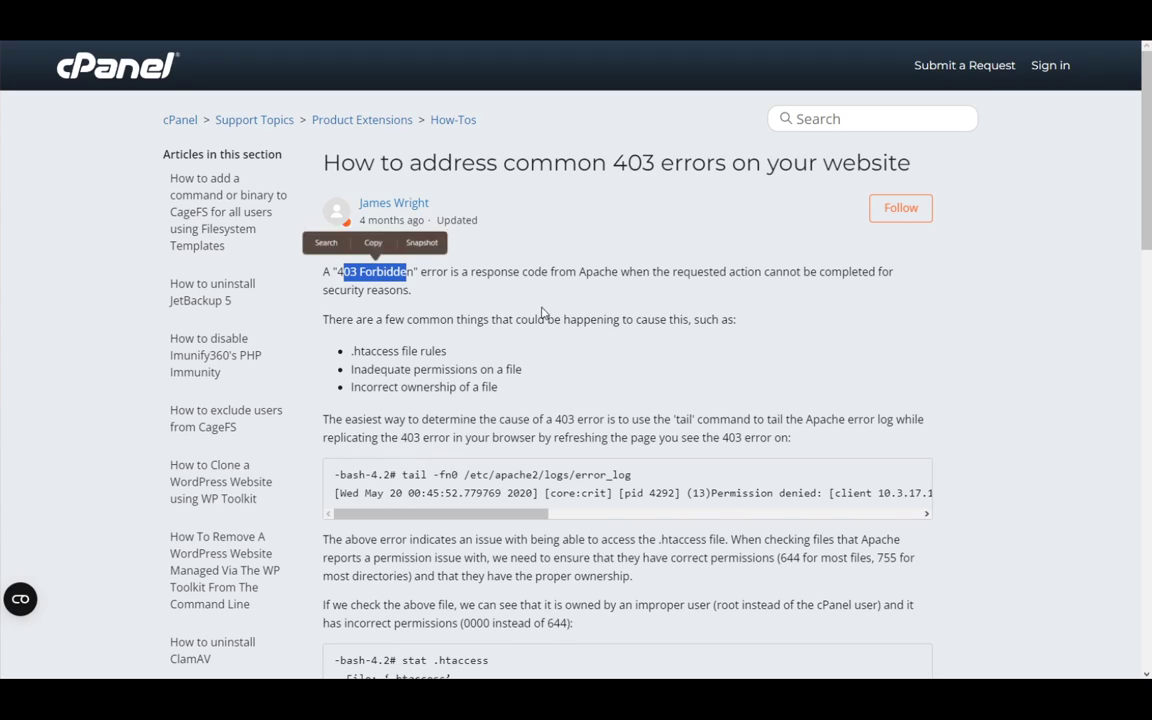
pyautogui.click(732, 276)
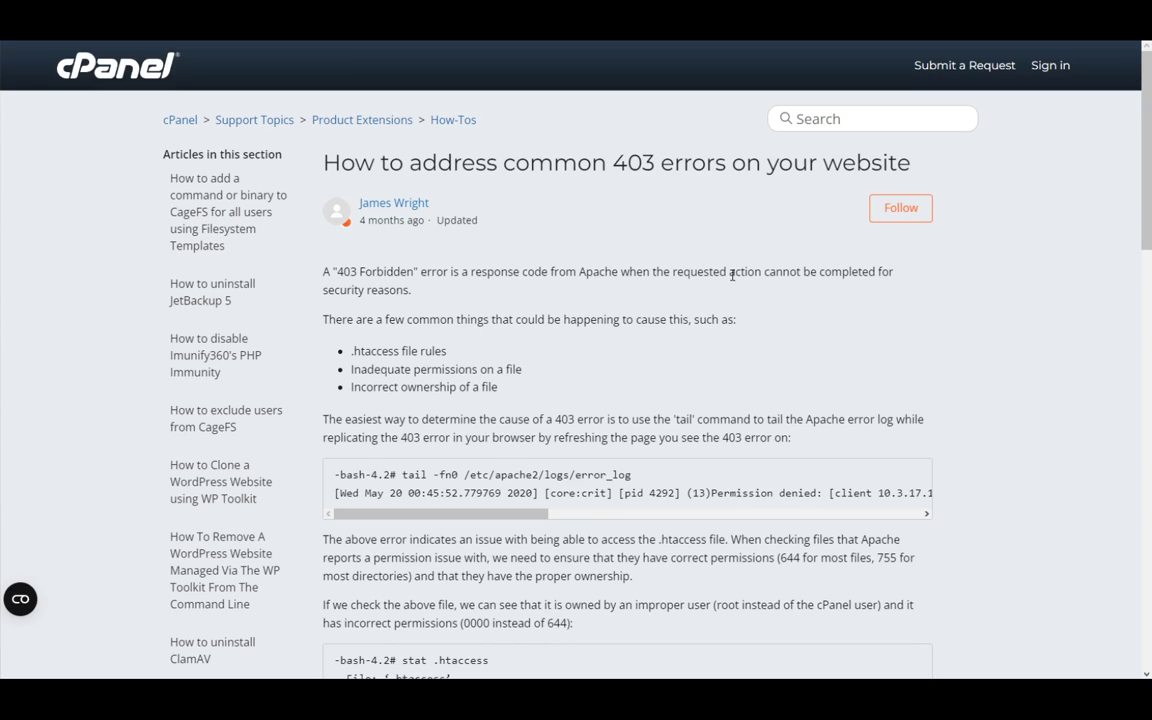
pyautogui.moveTo(624, 396)
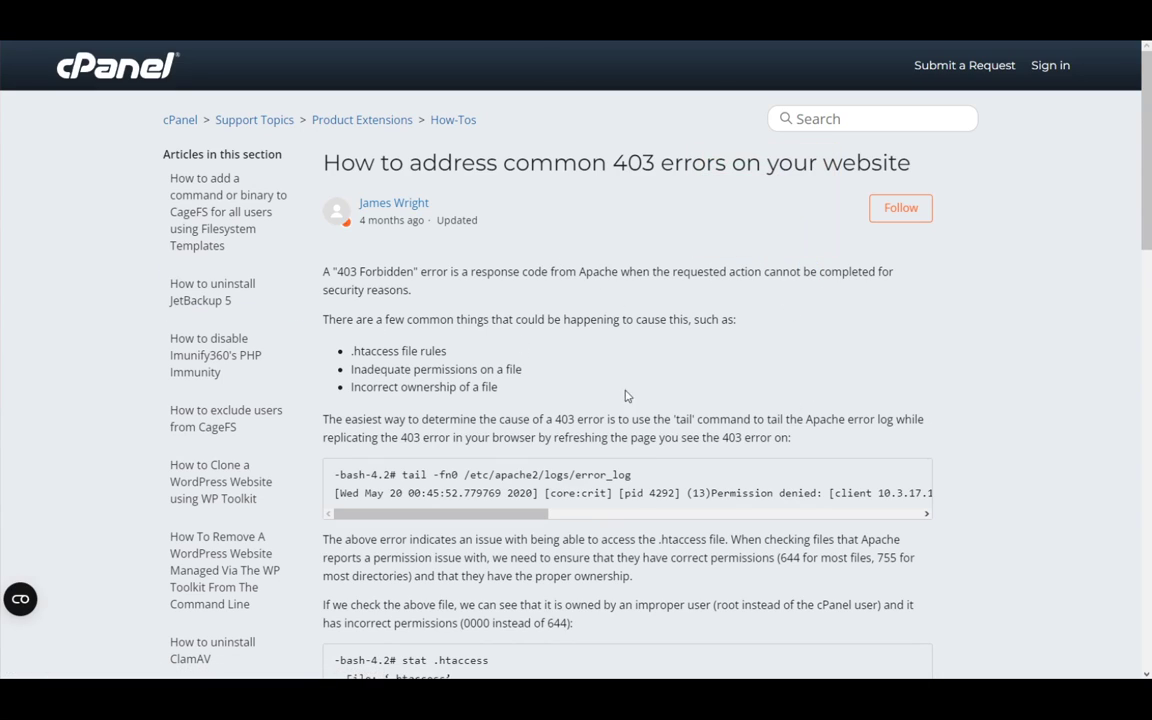
pyautogui.moveTo(500, 404)
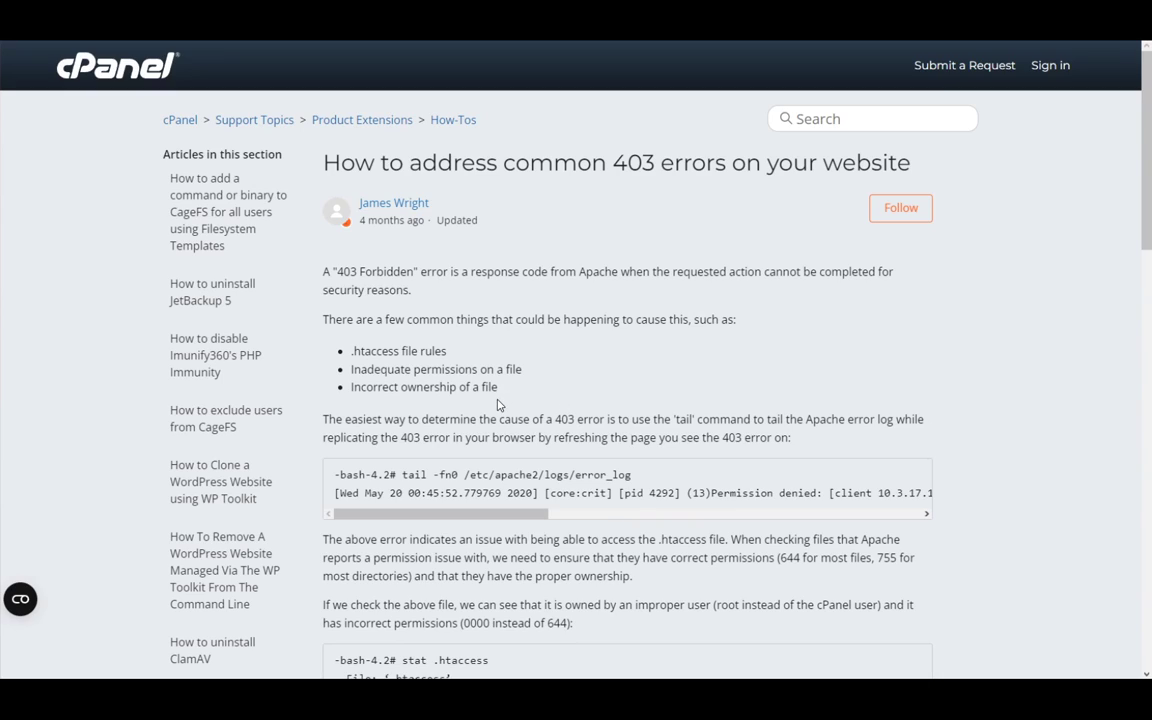
pyautogui.moveTo(508, 366)
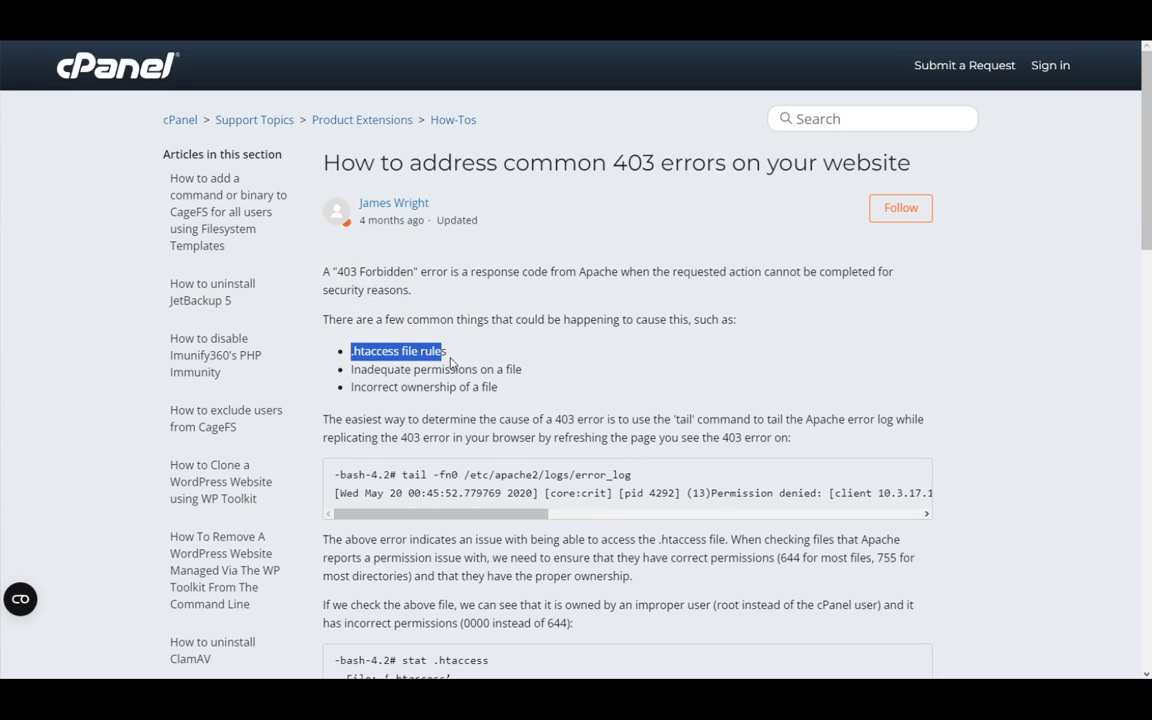
pyautogui.moveTo(362, 368); pyautogui.dragTo(520, 368)
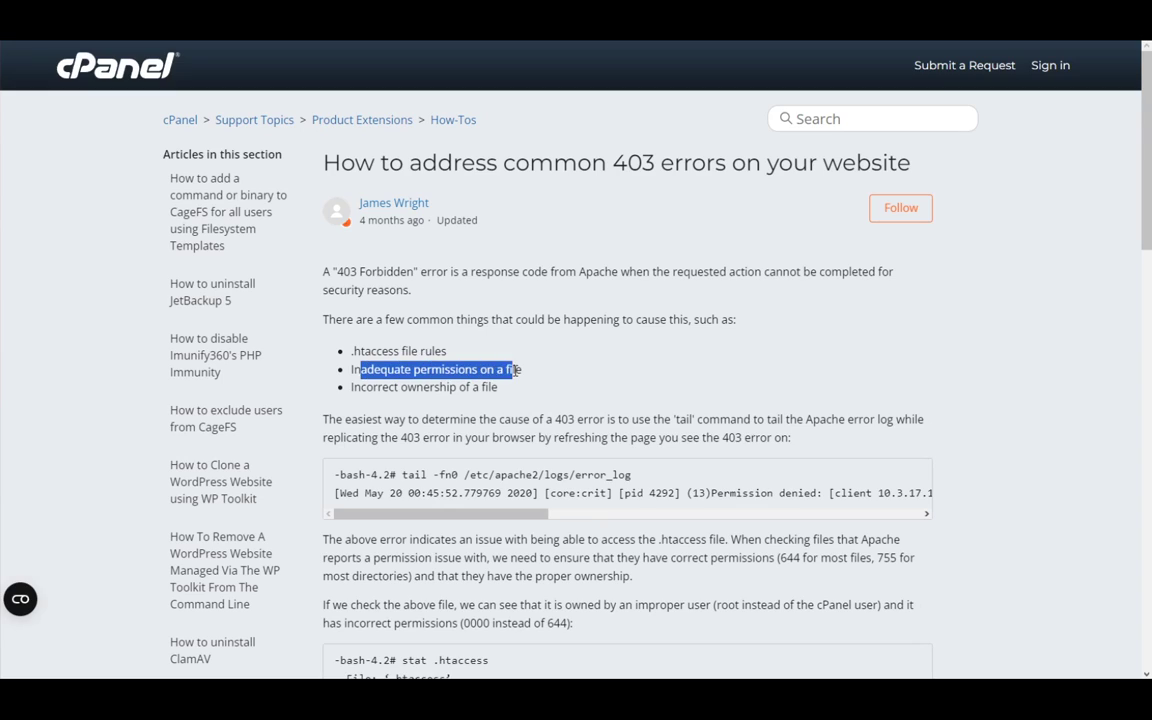
pyautogui.rightClick(436, 368)
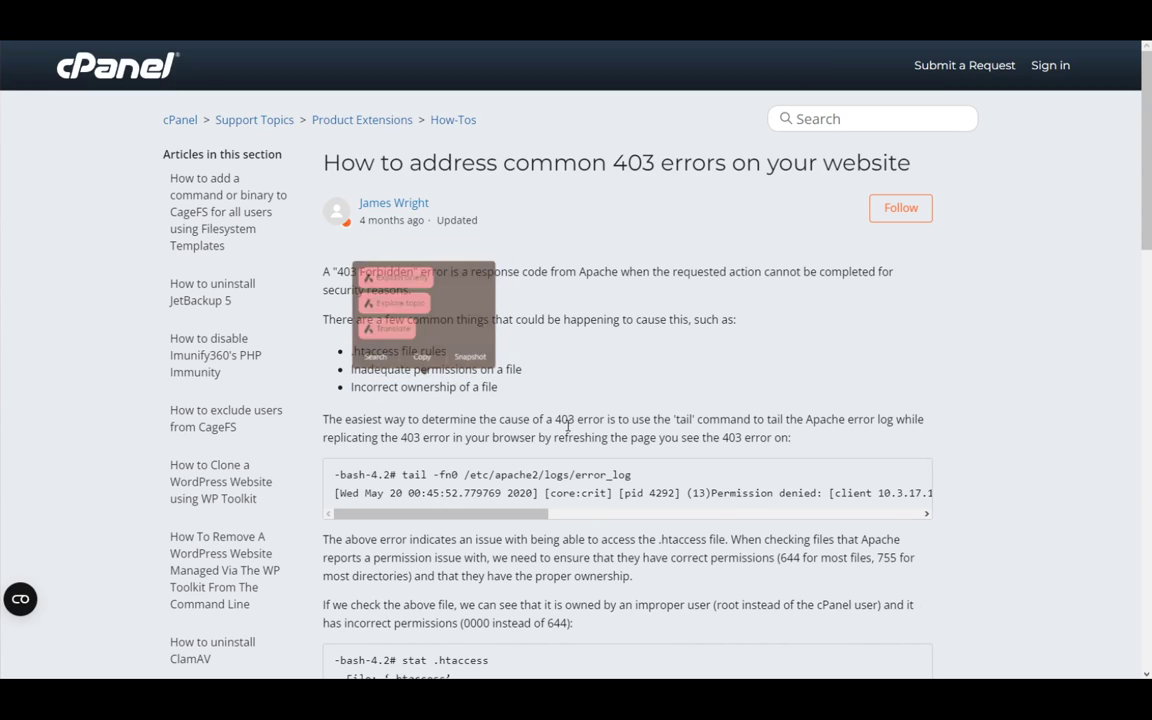
# Reveal the full permission-denied error log line and reach the stat output and chmod fix.
pyautogui.scroll(-3)
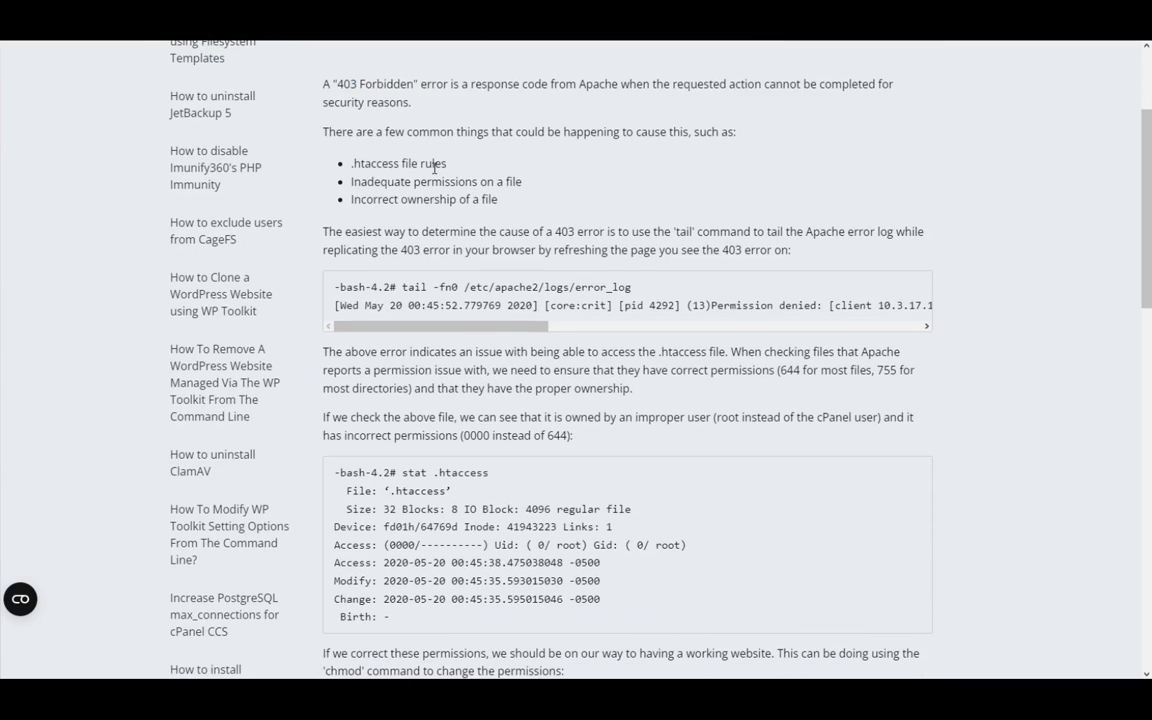
pyautogui.moveTo(416, 300)
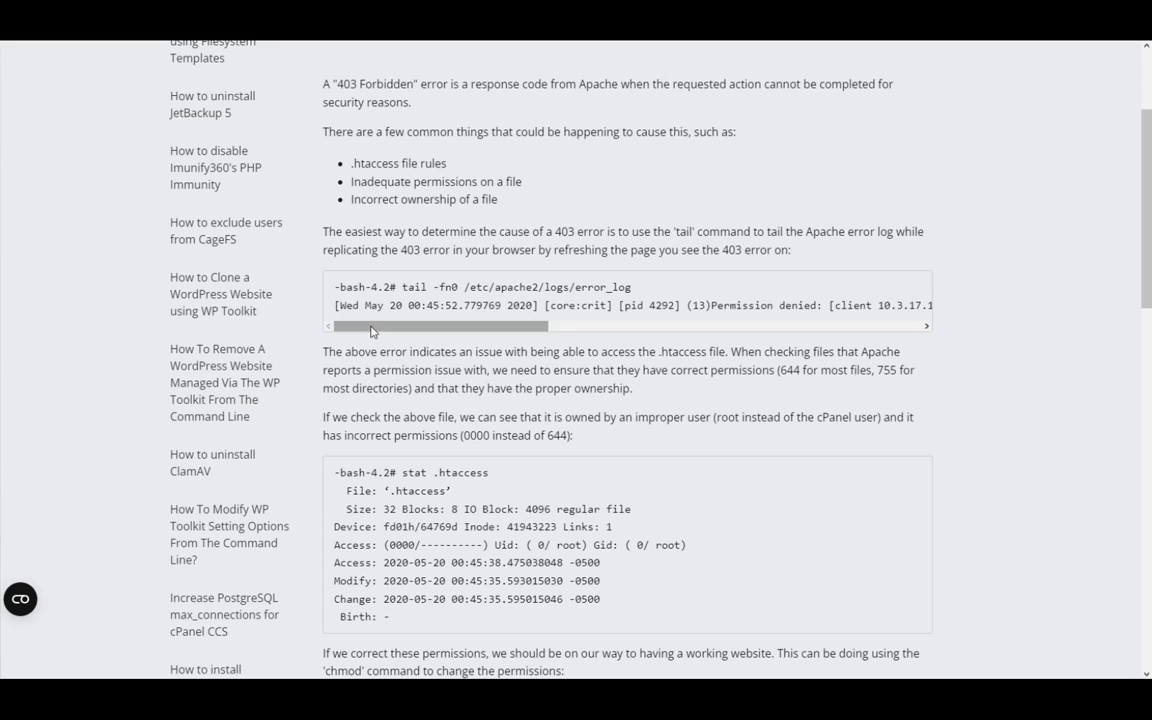
pyautogui.moveTo(370, 324); pyautogui.dragTo(490, 324)
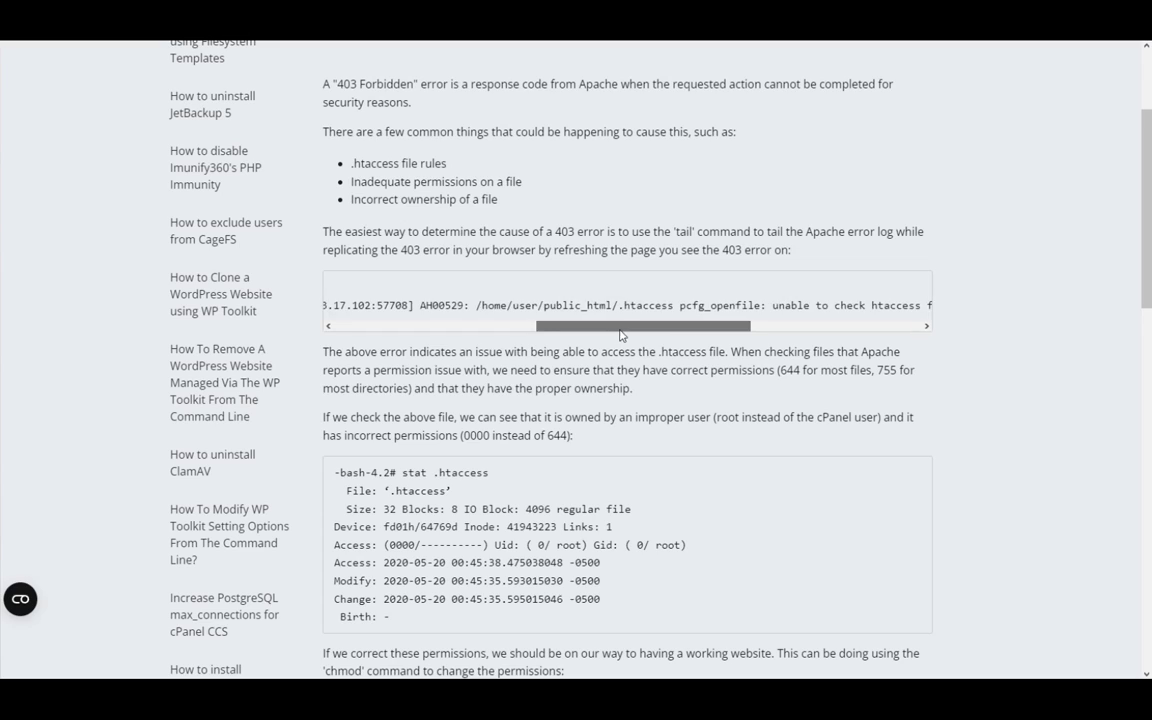
pyautogui.doubleClick(484, 304)
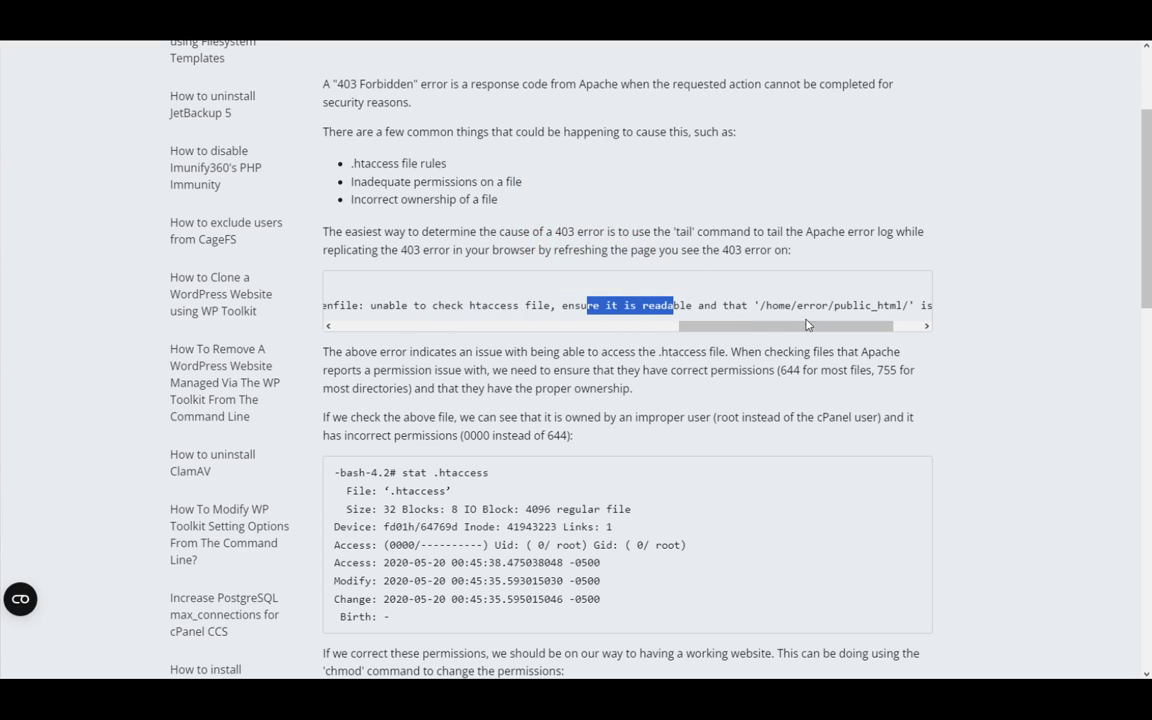
pyautogui.scroll(-3)
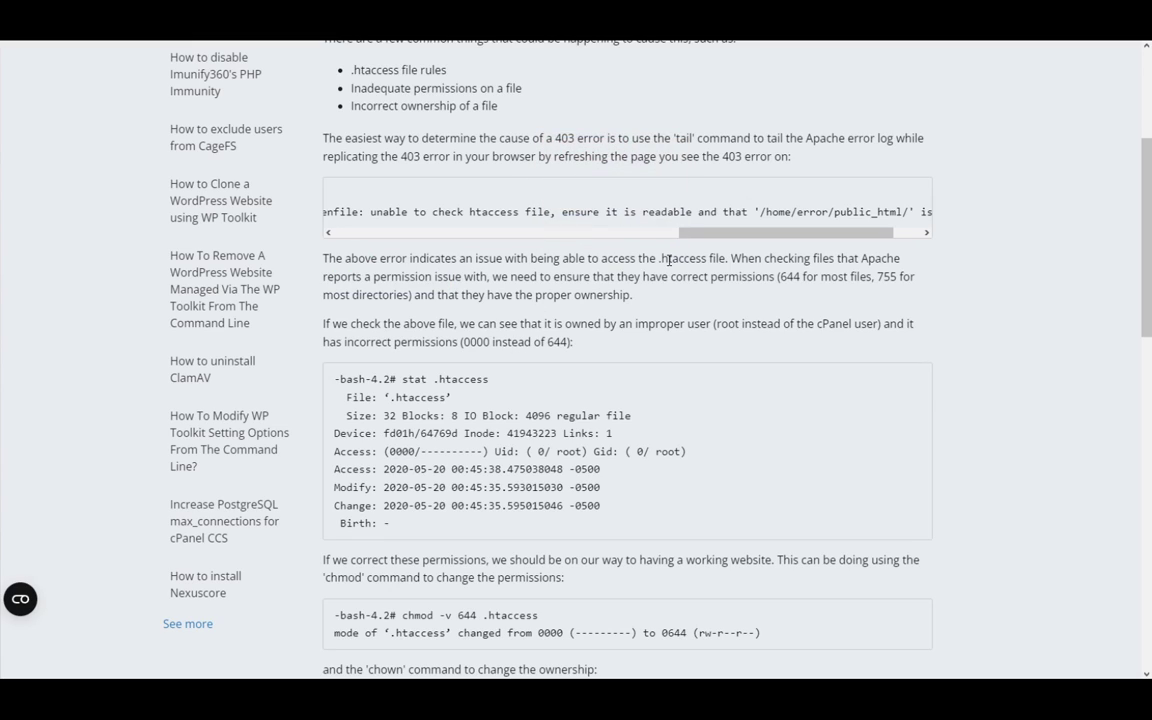
pyautogui.moveTo(900, 304)
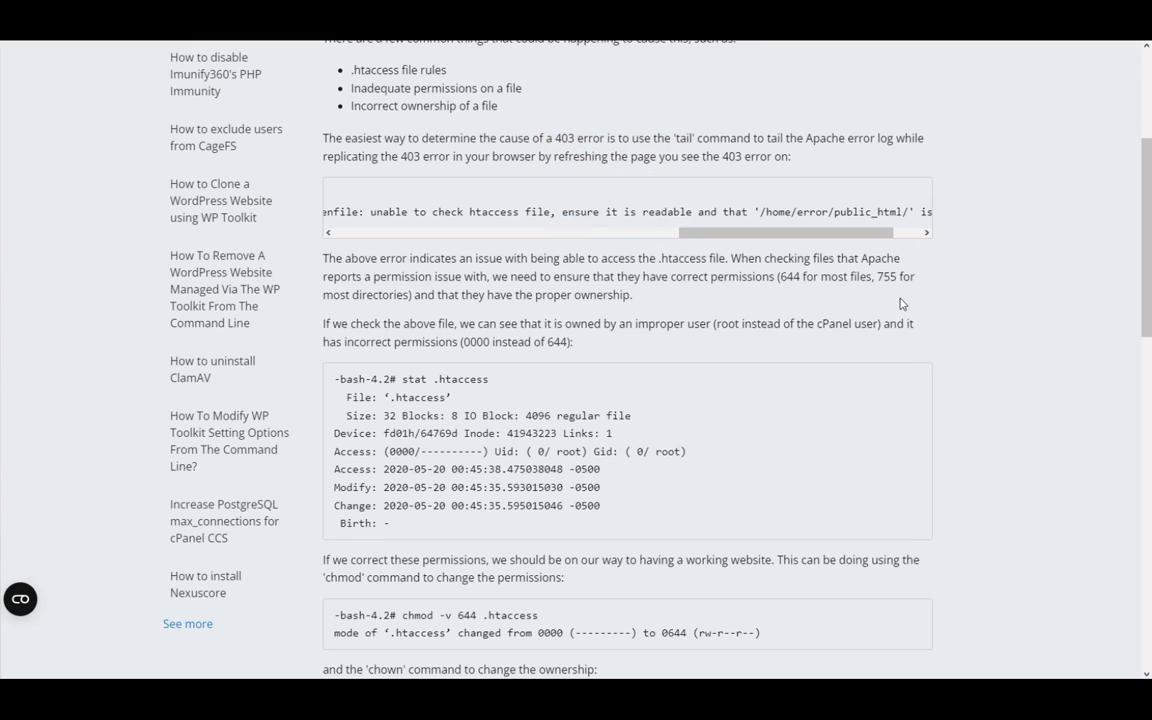
pyautogui.moveTo(420, 266)
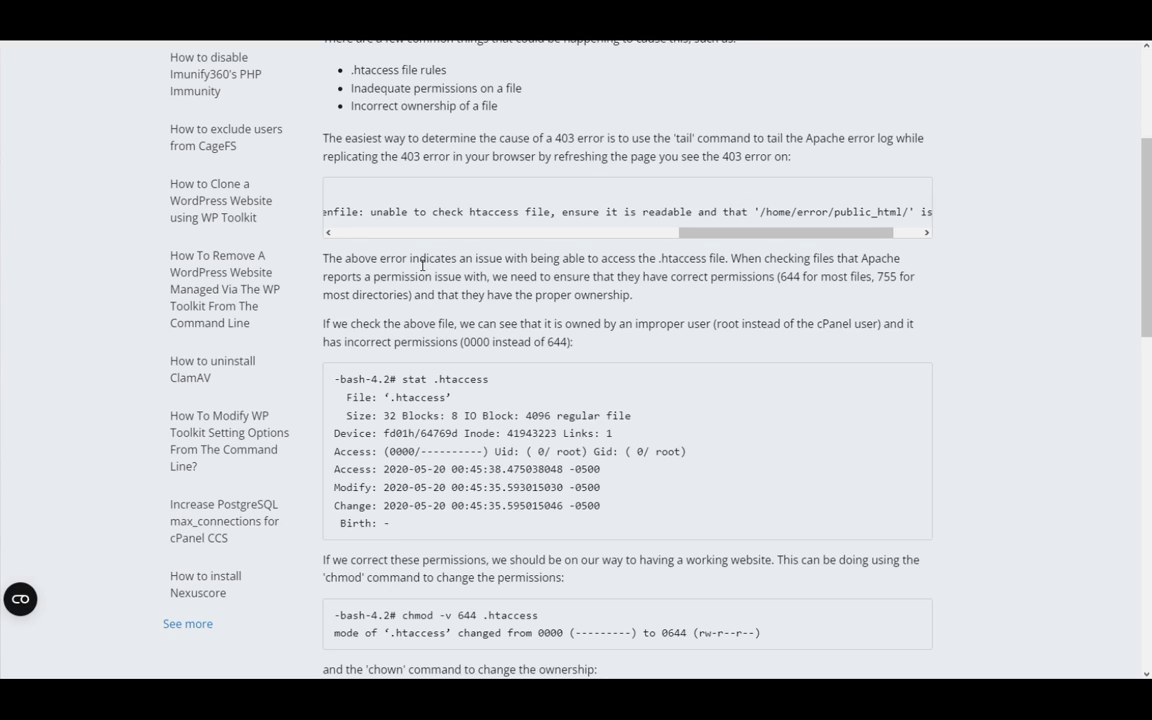
pyautogui.moveTo(652, 280)
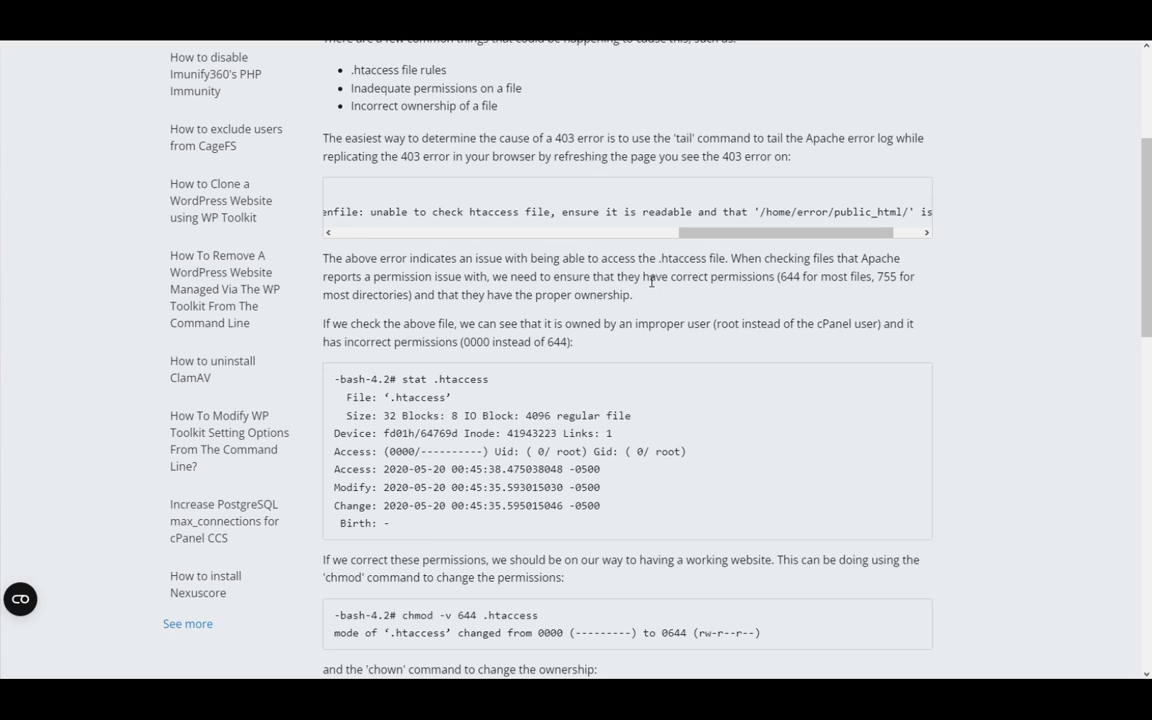
pyautogui.moveTo(418, 320)
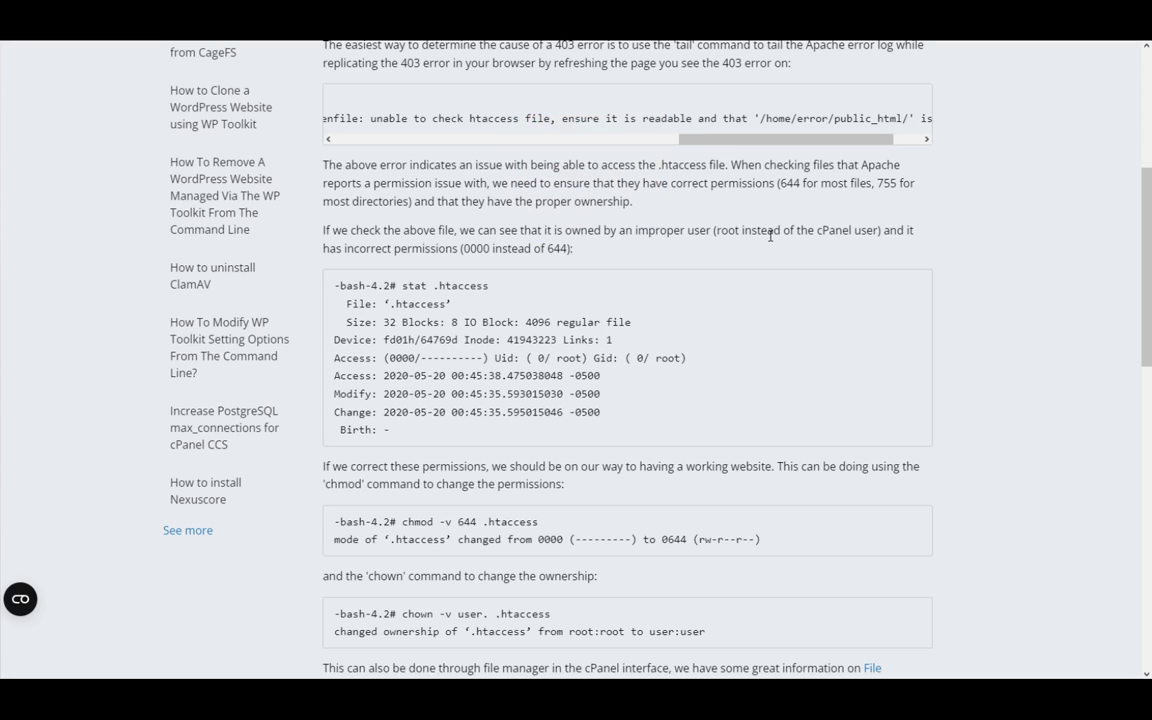
# Scroll past the chown fix to the .htaccess 'Options -Indexes' and 'deny from all' example.
pyautogui.scroll(-3)
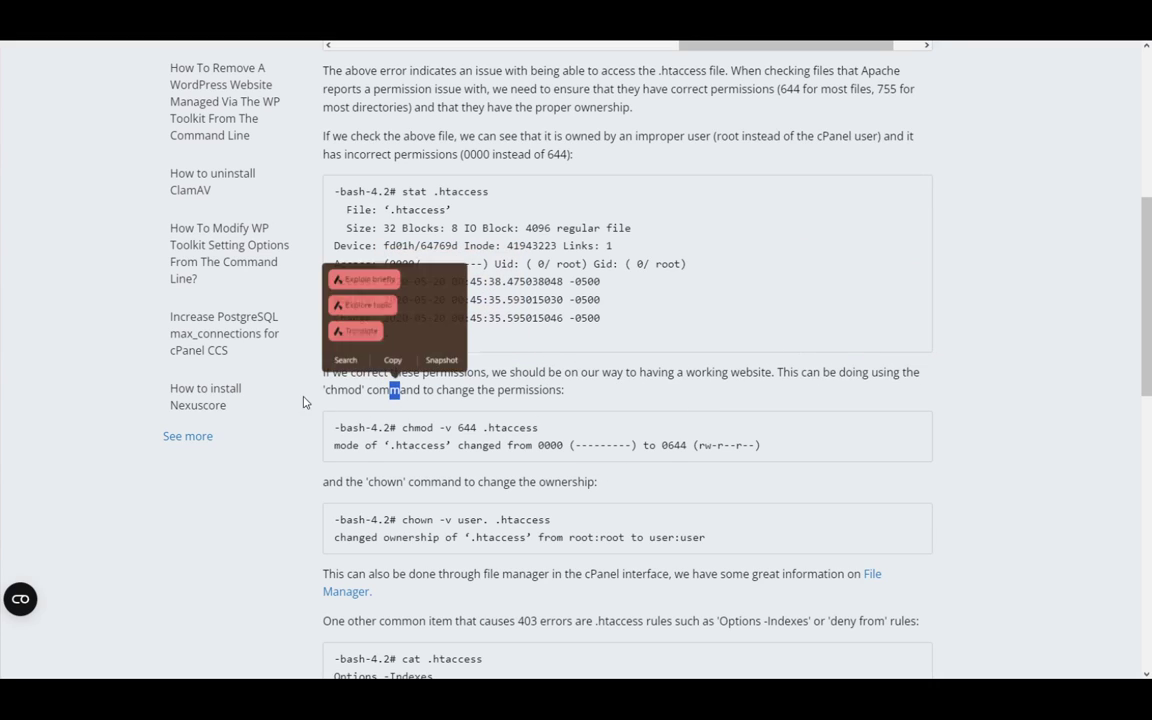
pyautogui.scroll(-3)
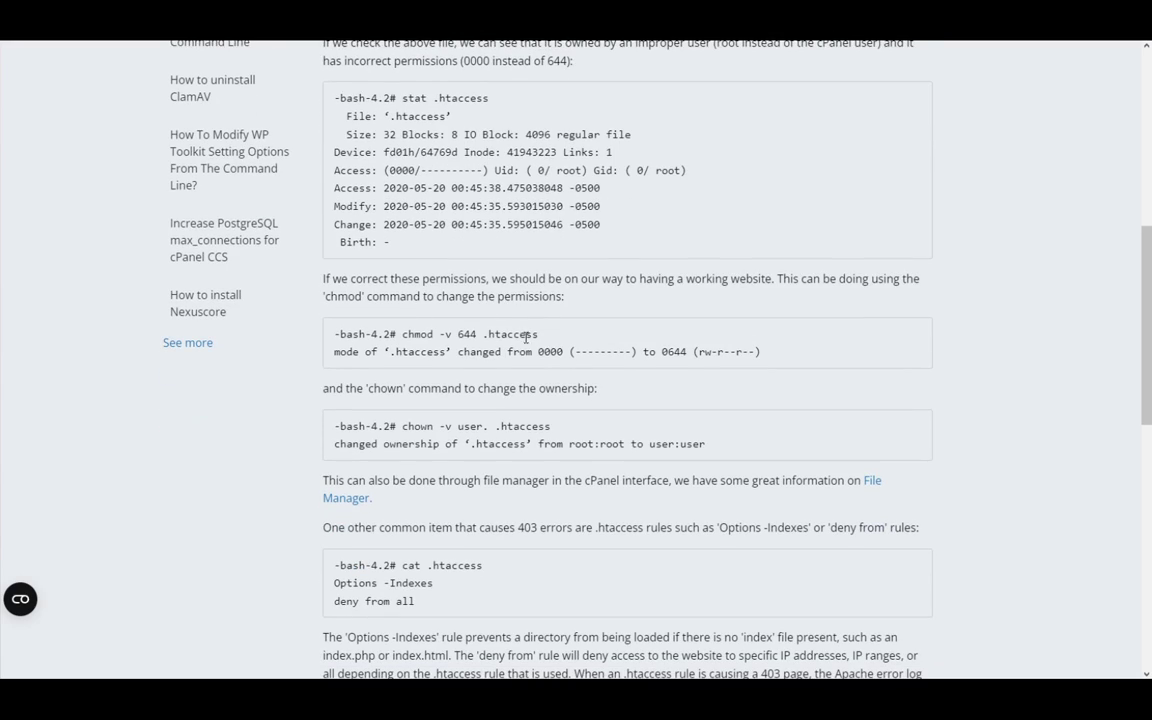
pyautogui.scroll(-3)
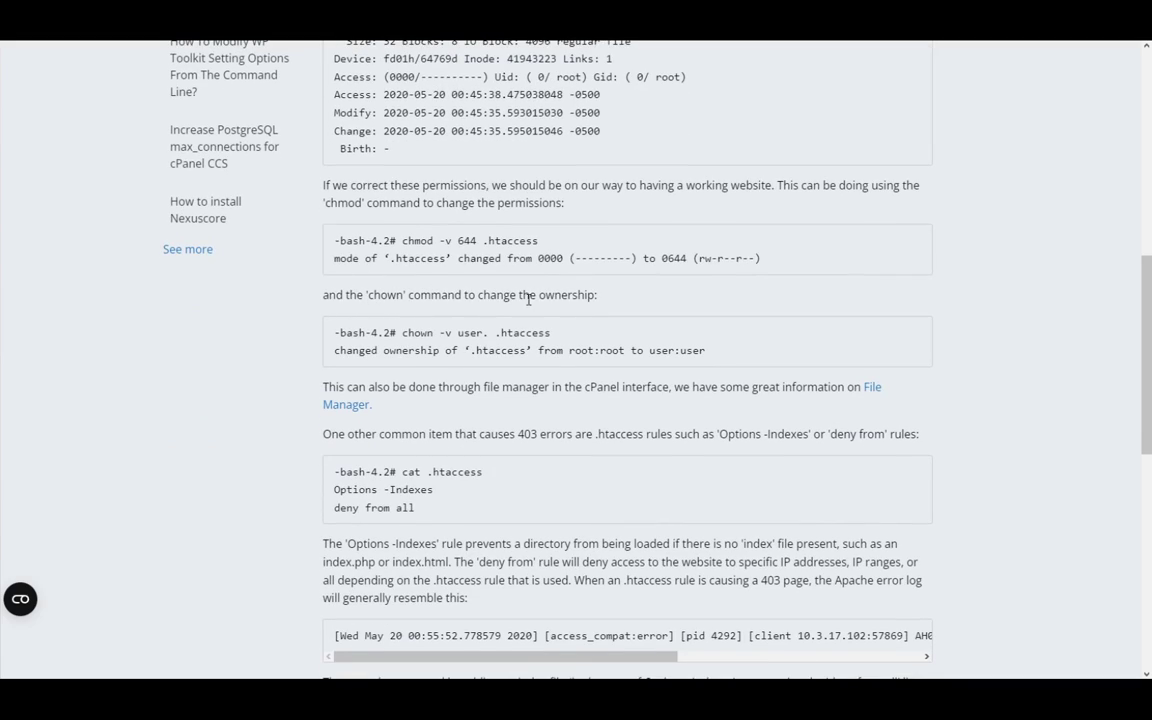
pyautogui.scroll(-3)
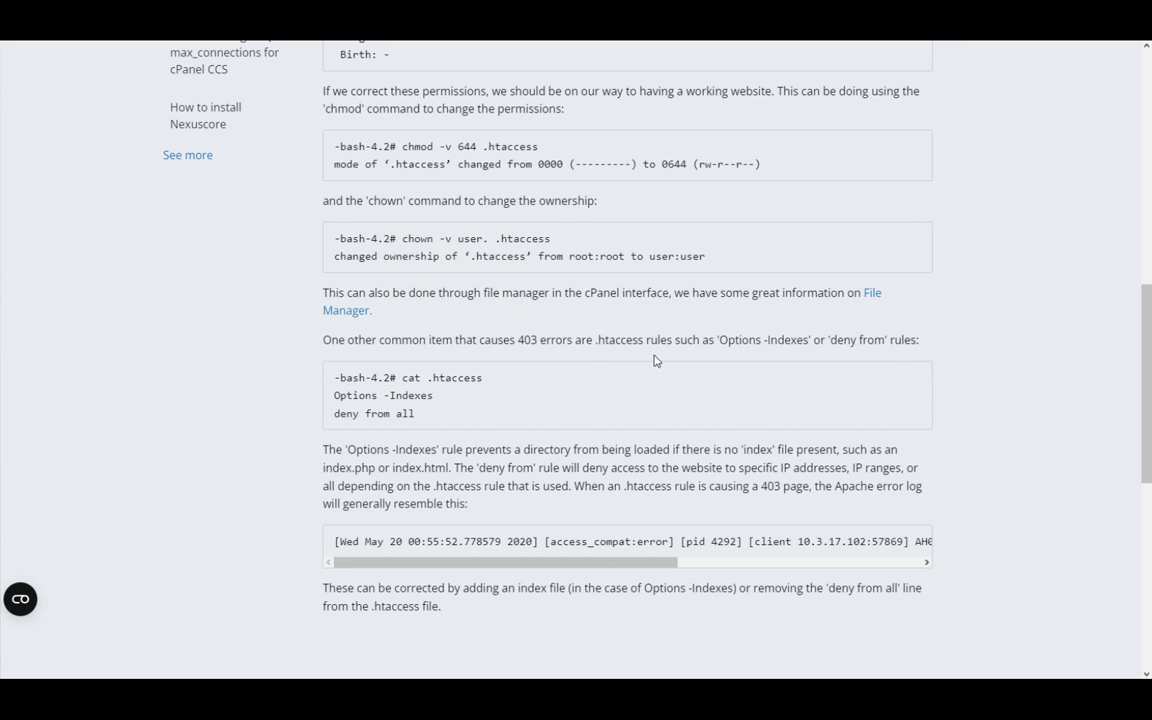
# Read the closing advice on removing 'deny from all' or adding an index file.
pyautogui.doubleClick(616, 340)
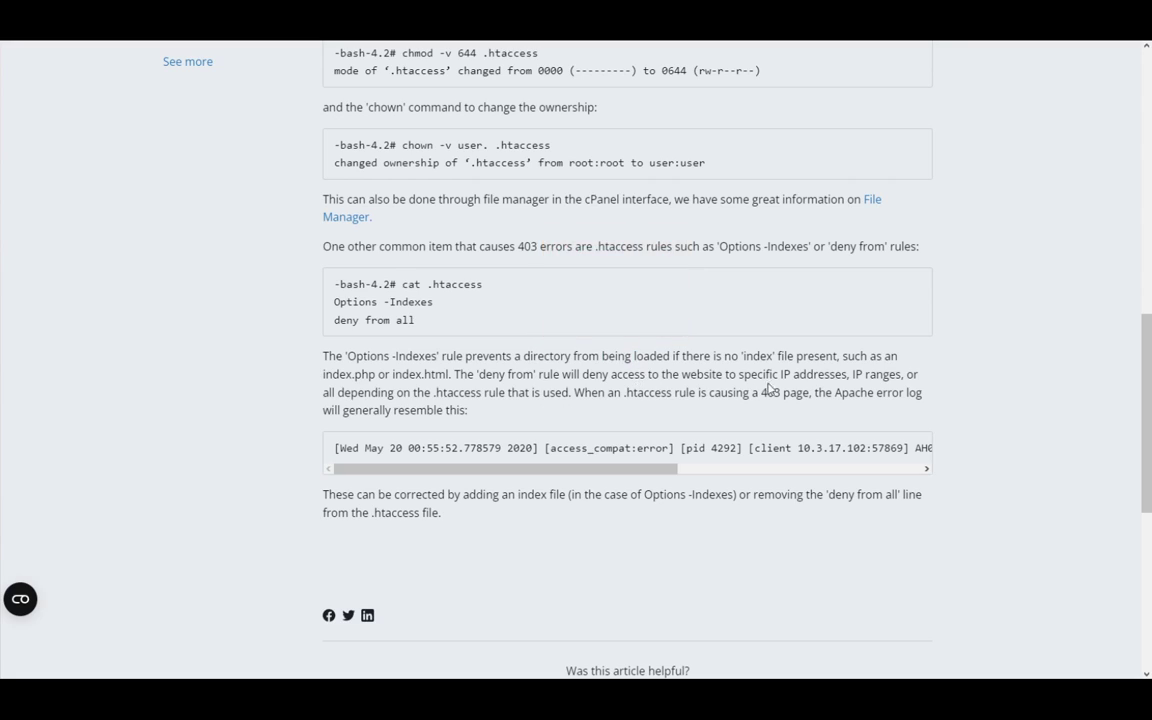
pyautogui.doubleClick(766, 356)
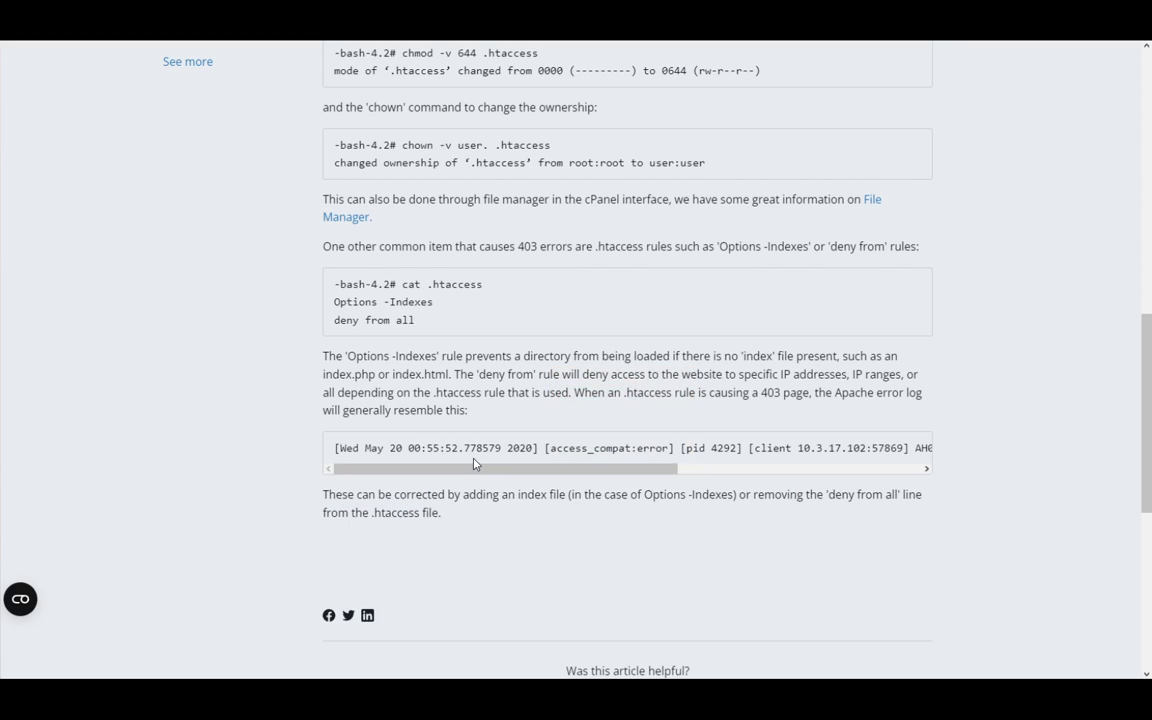
pyautogui.moveTo(384, 444)
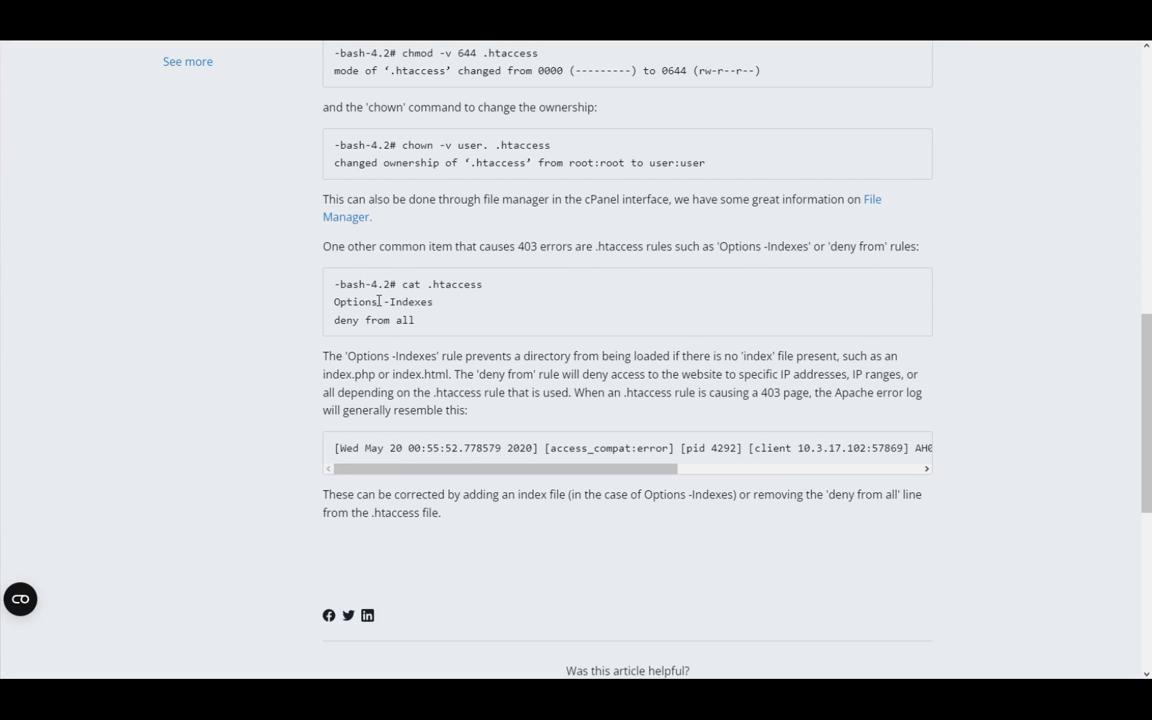
pyautogui.moveTo(286, 360)
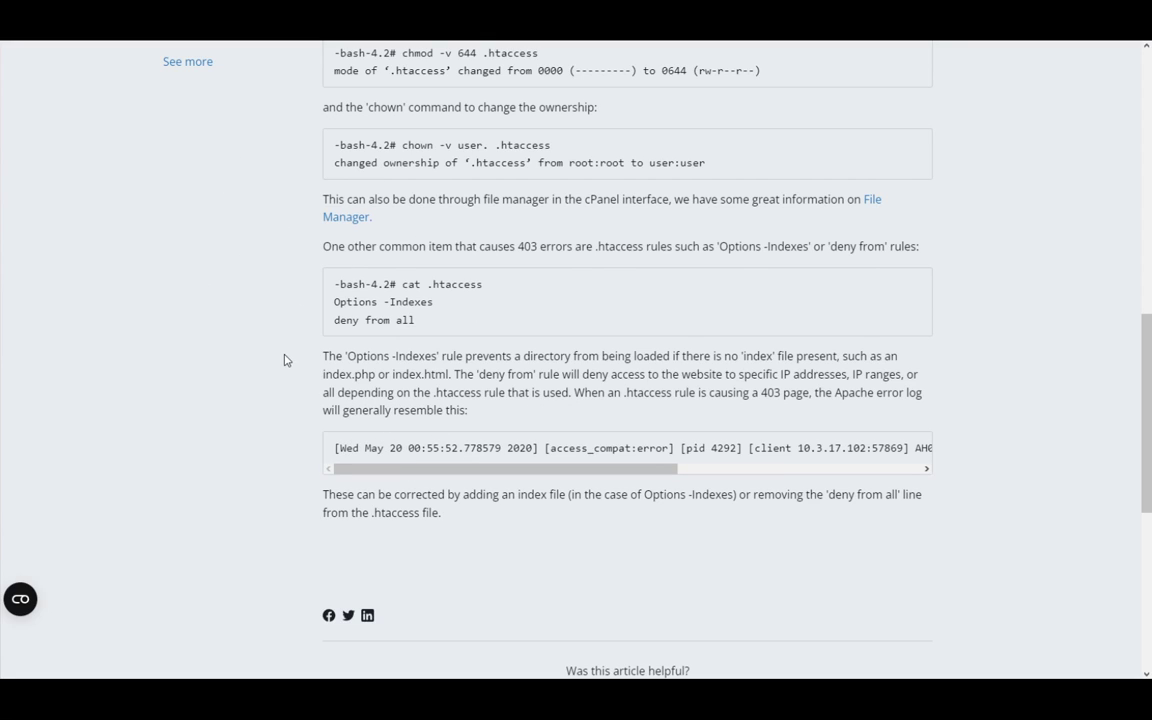